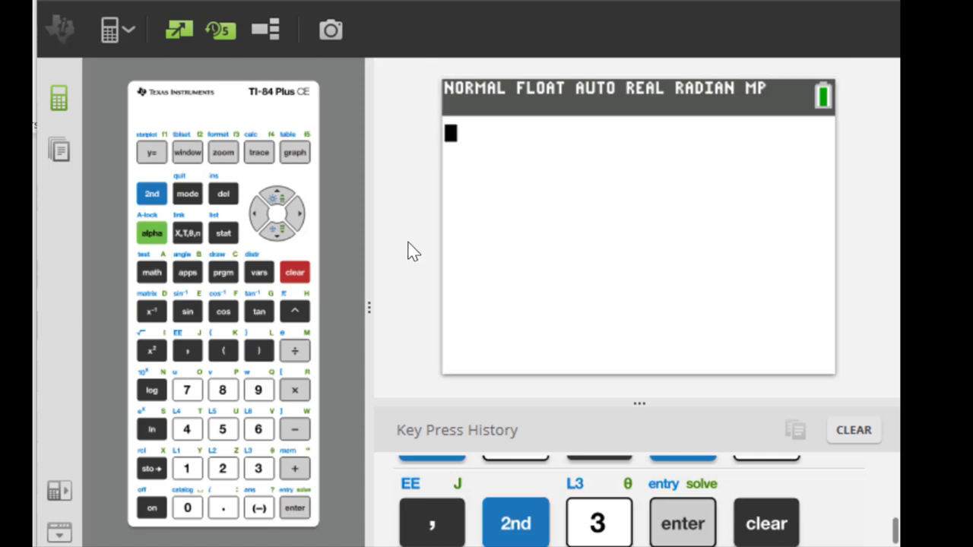
- Reach the list editor via STAT, 1:Edit… with the cursor on the first entry of L1
click(222, 232)
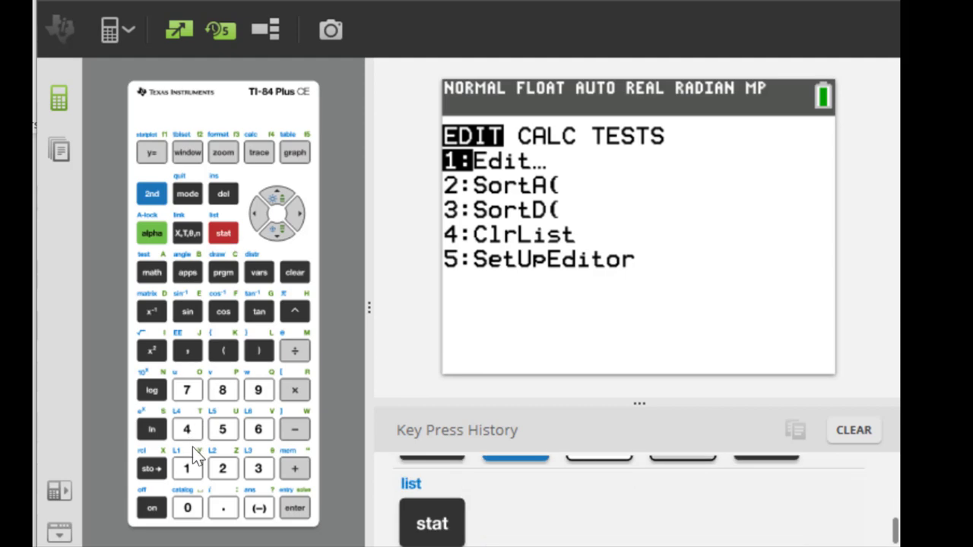
click(186, 469)
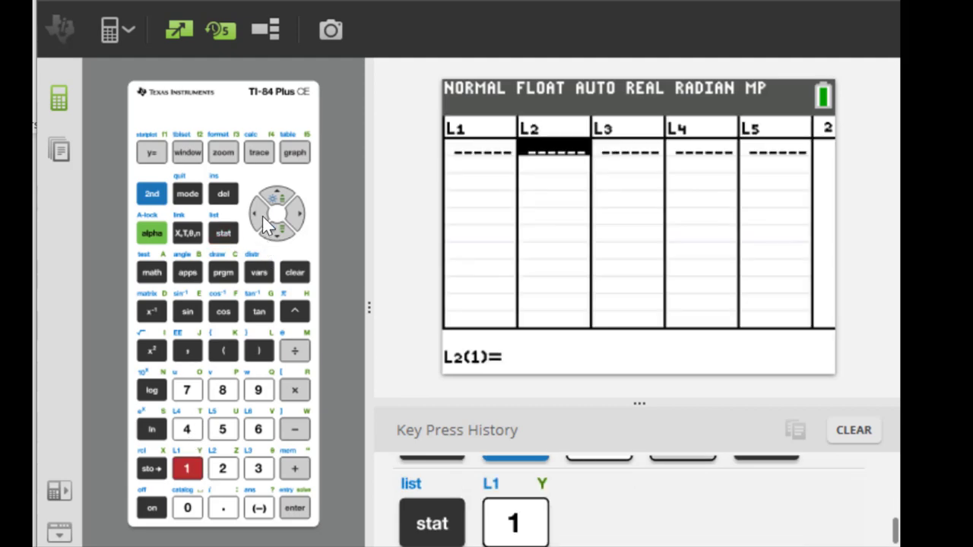
click(256, 213)
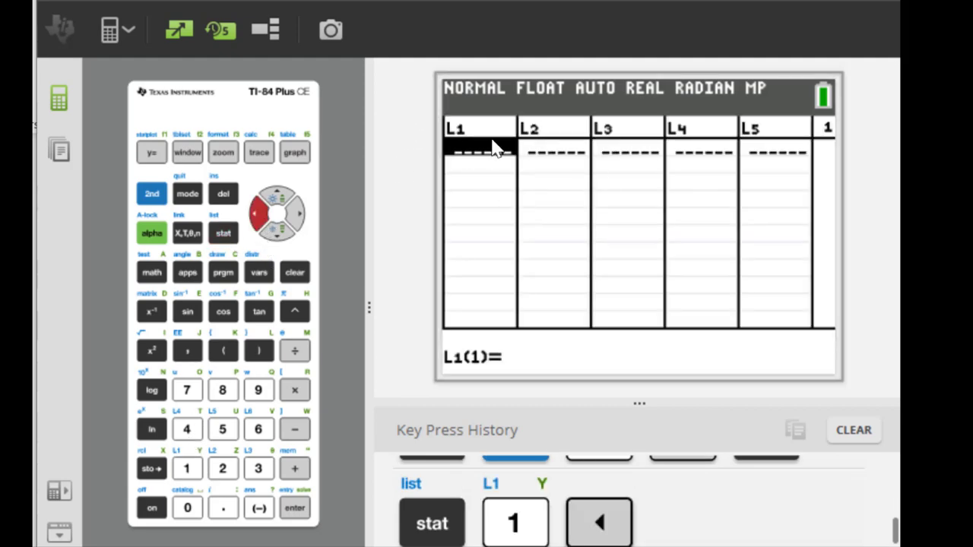
mouse_move(575, 134)
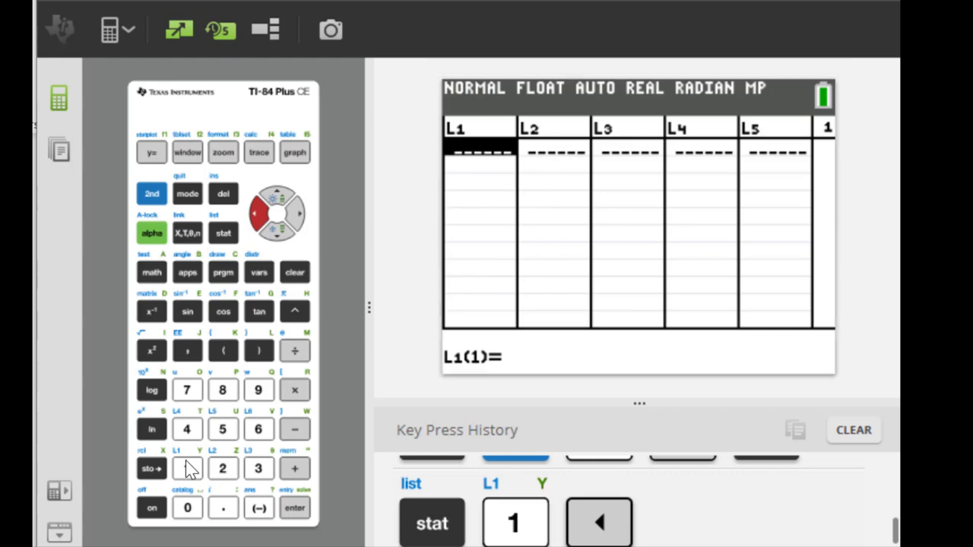
- Enter 1, 4, 6, 8, 3, 4 into L1 and move over to L2
click(187, 468)
text(4)
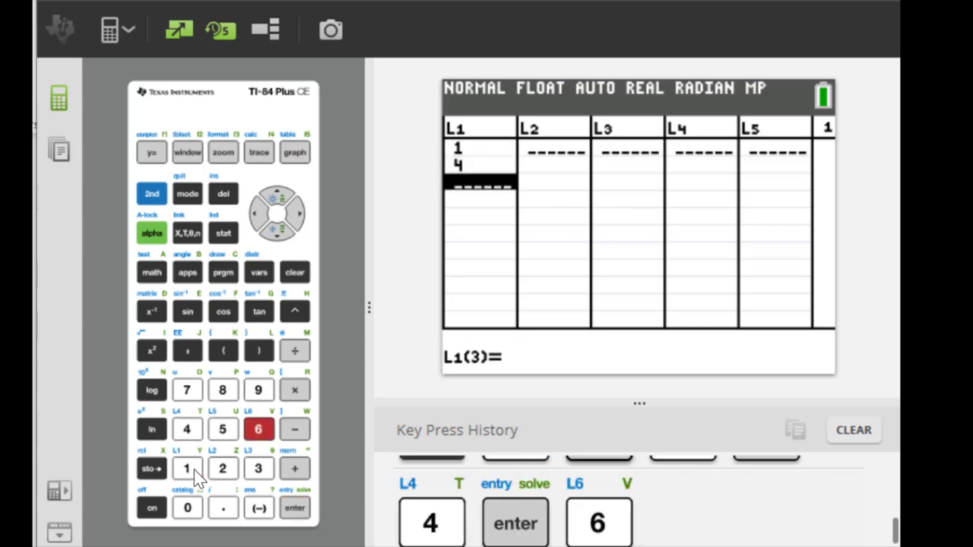
click(295, 508)
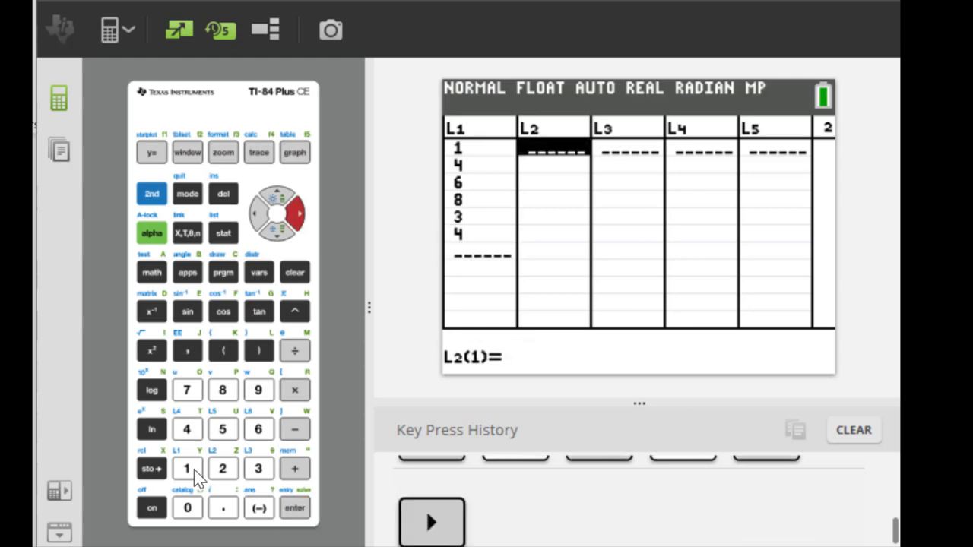
- Enter 3, 5, 8, 5, 6, 9 into L2, pairing with L1's six values
click(295, 508)
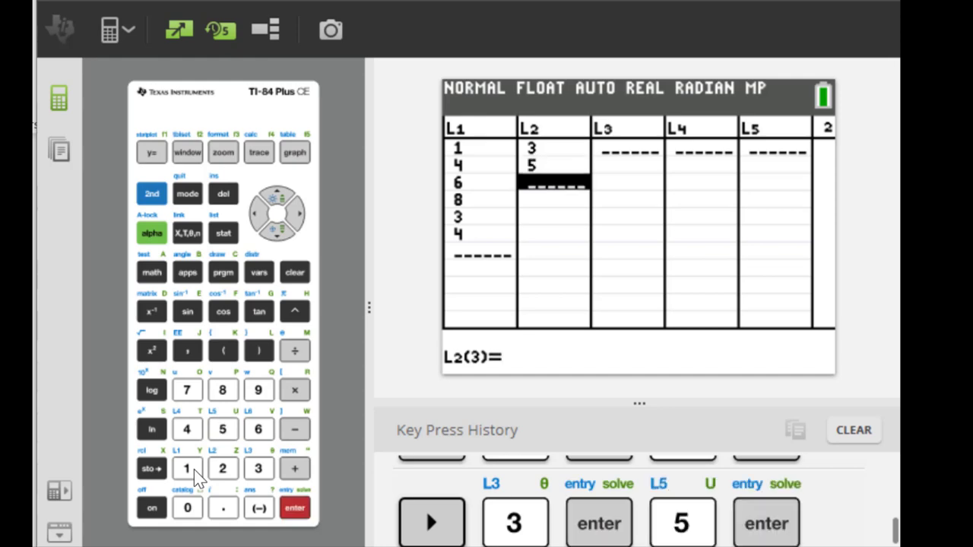
click(295, 508)
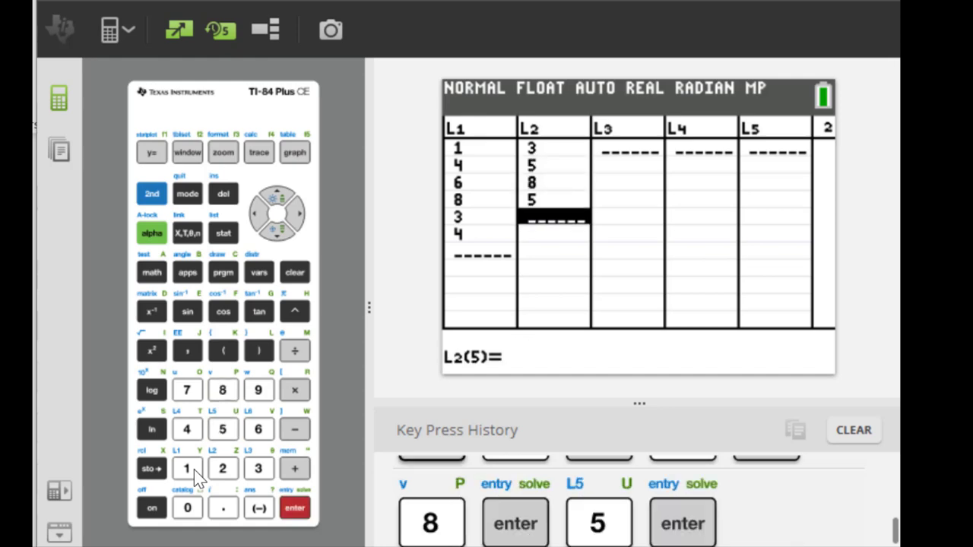
click(258, 389)
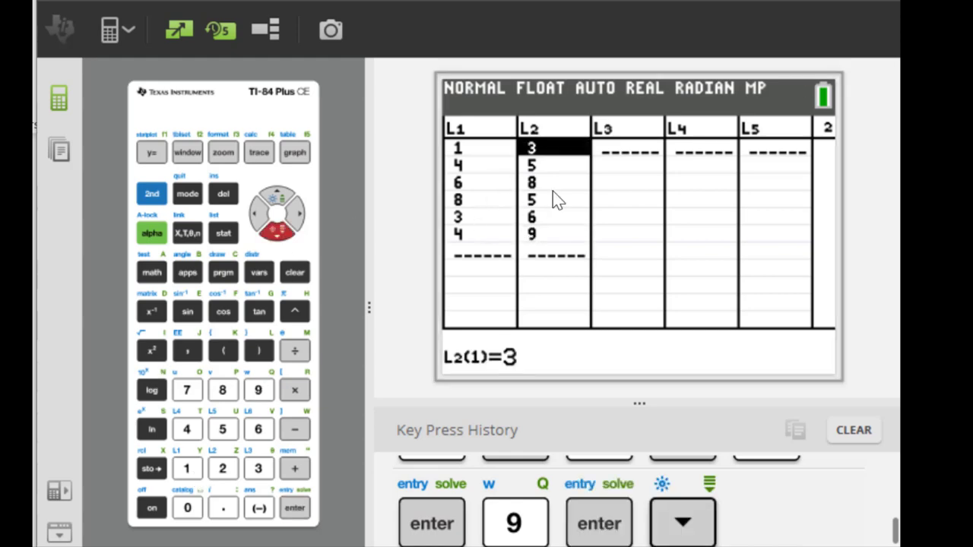
mouse_move(509, 165)
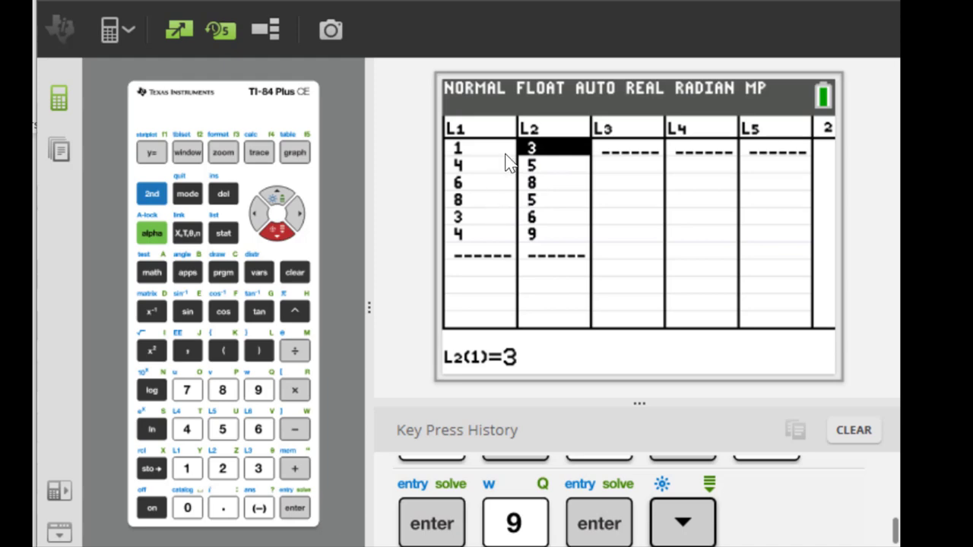
mouse_move(296, 251)
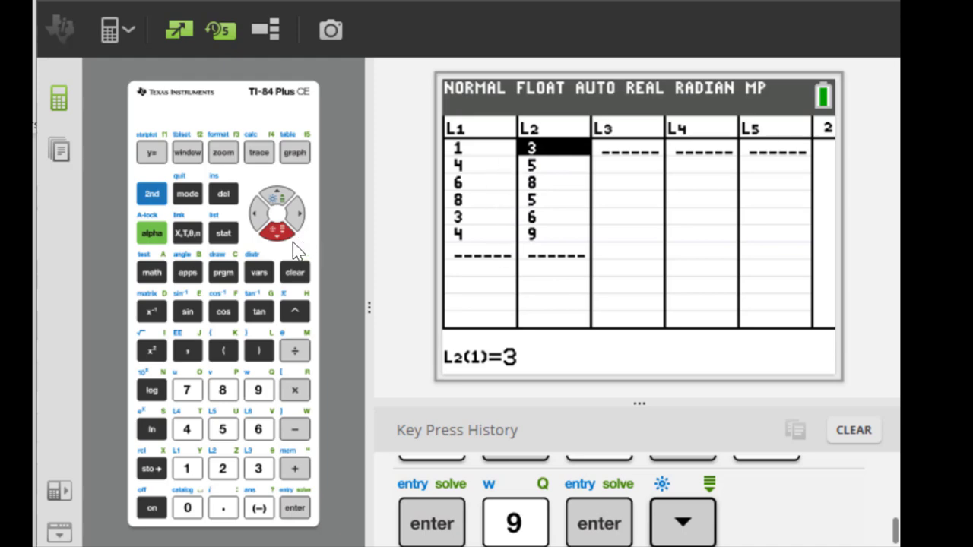
mouse_move(158, 167)
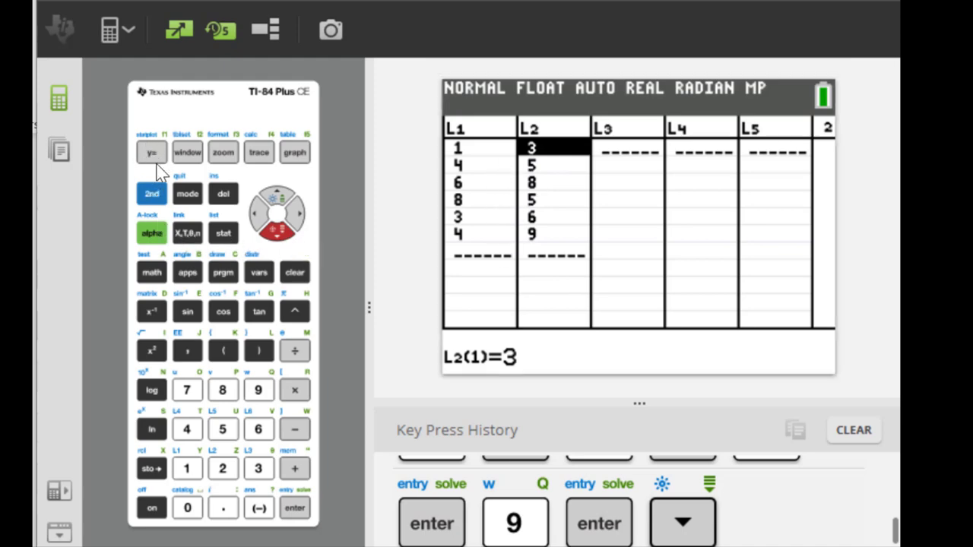
mouse_move(170, 145)
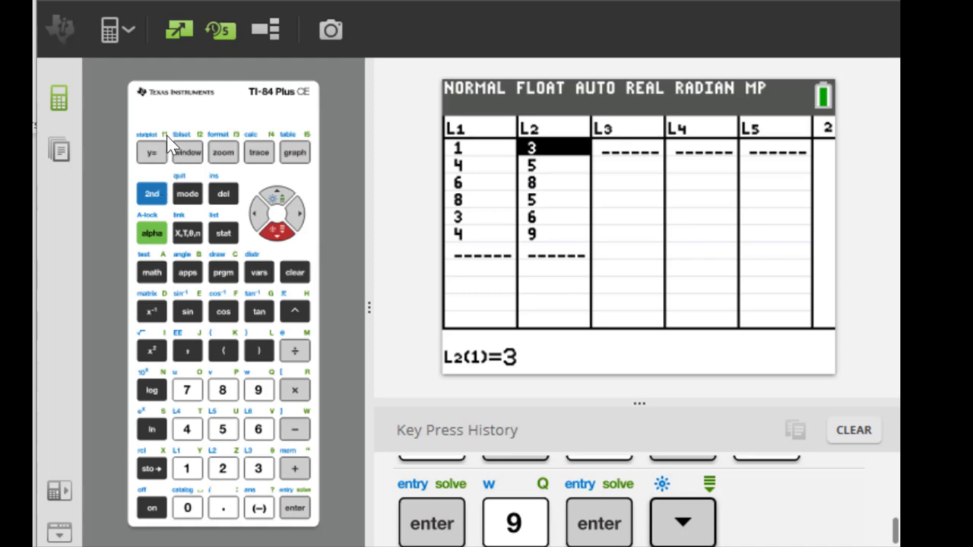
mouse_move(171, 140)
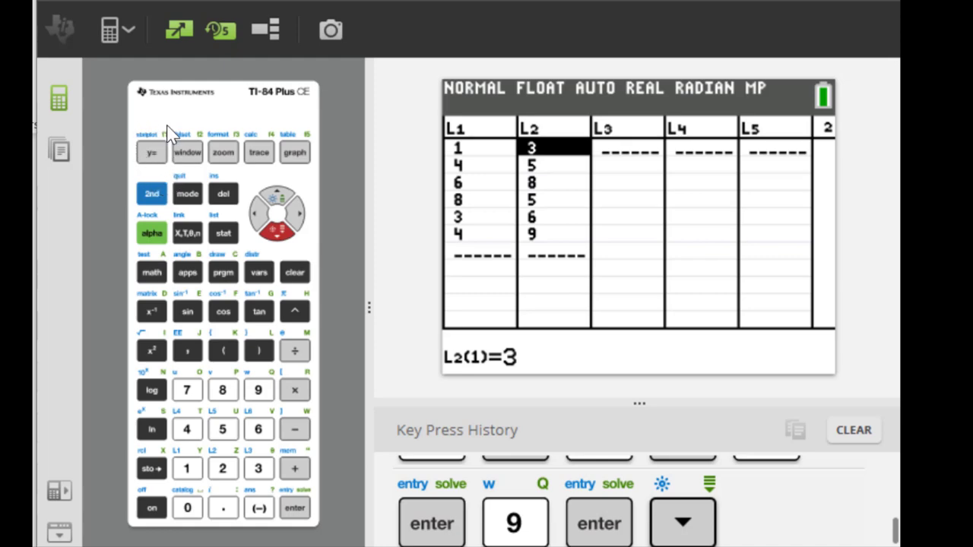
mouse_move(140, 146)
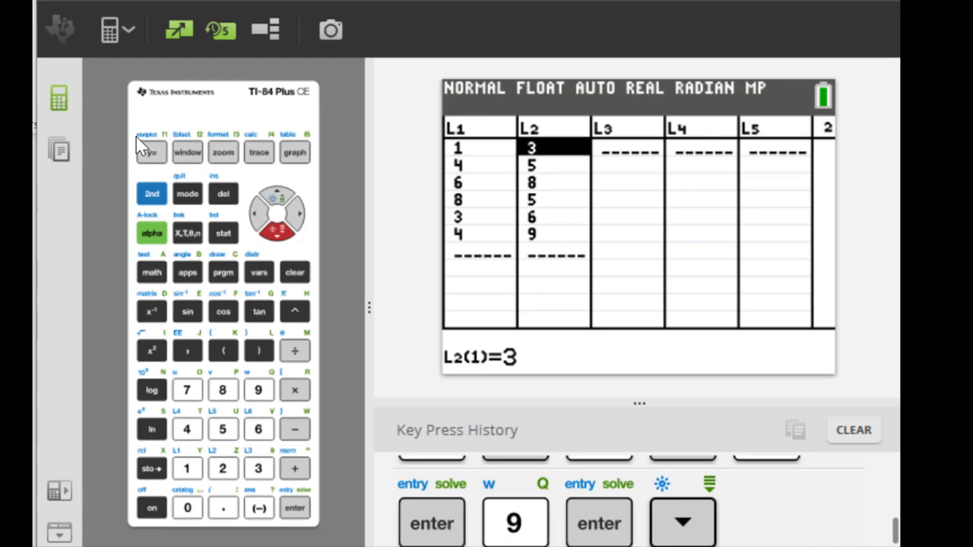
mouse_move(167, 133)
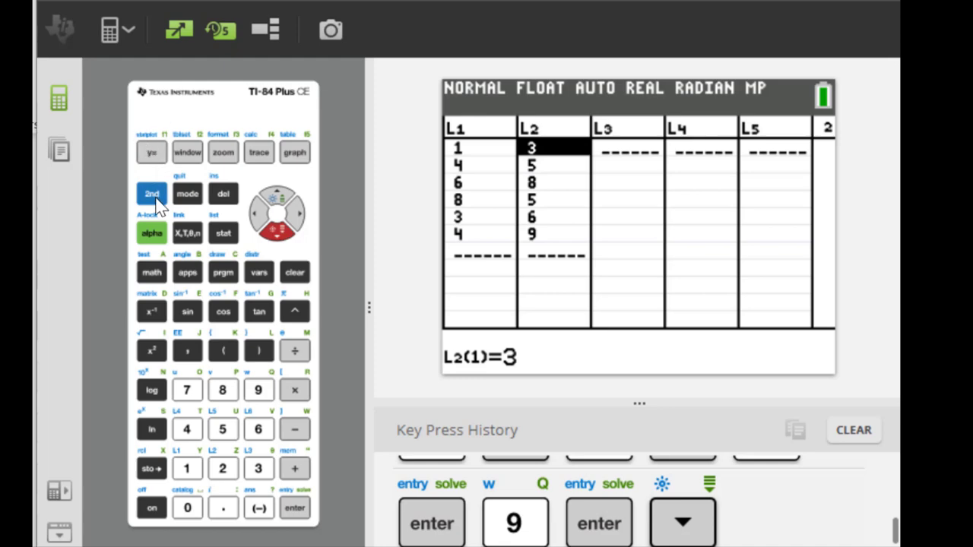
- Reach STAT PLOT via 2nd Y=, choose Plot1 and set it to On
click(152, 193)
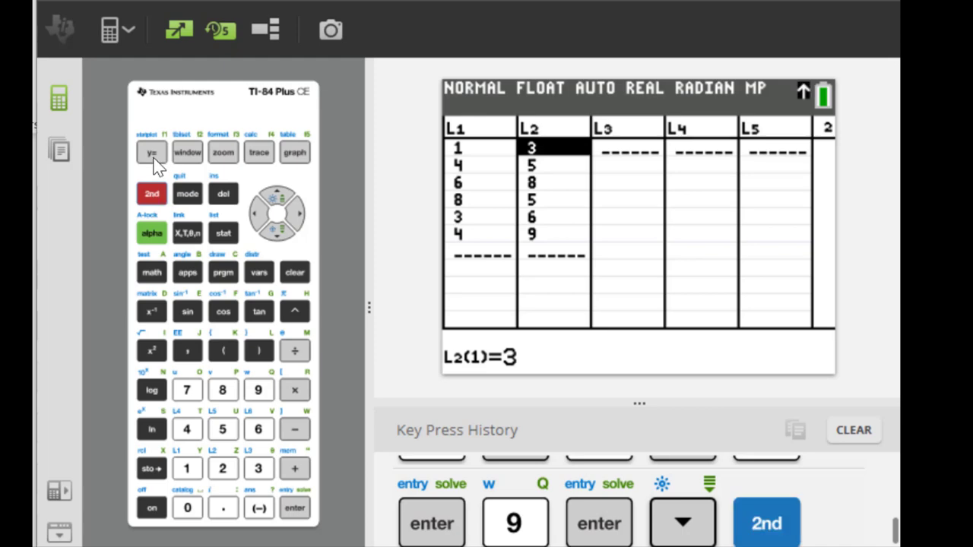
click(152, 152)
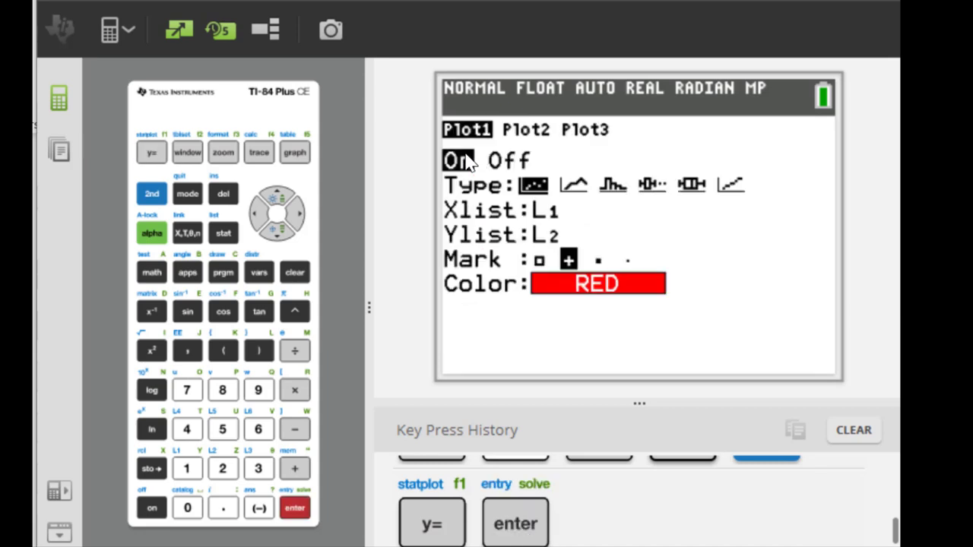
click(256, 215)
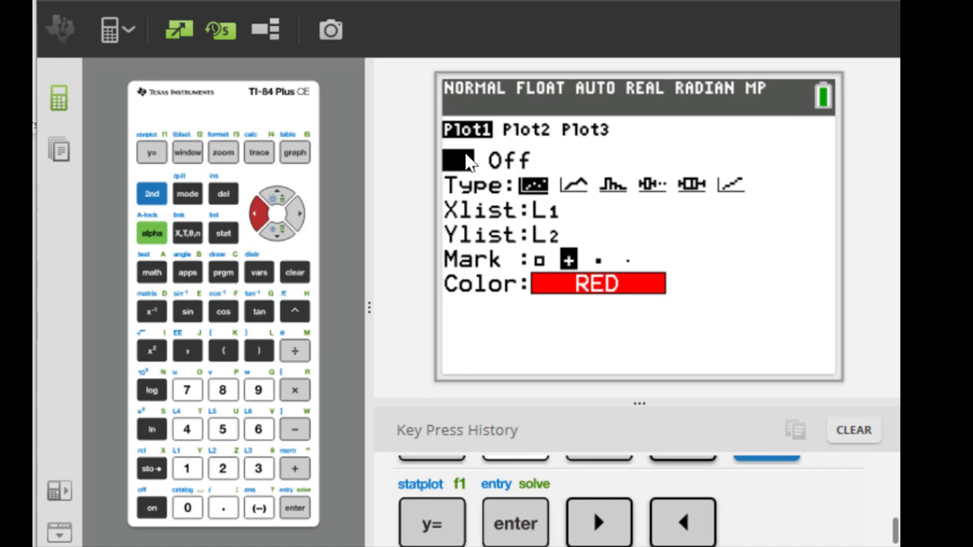
click(295, 508)
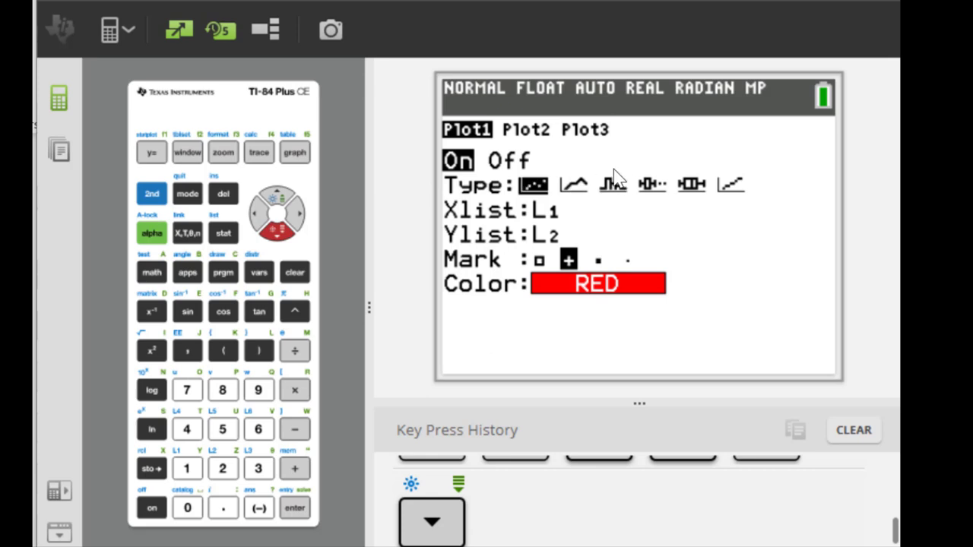
- Set Plot1 to scatter type with square marks in GREEN, keeping L1 and L2
click(534, 184)
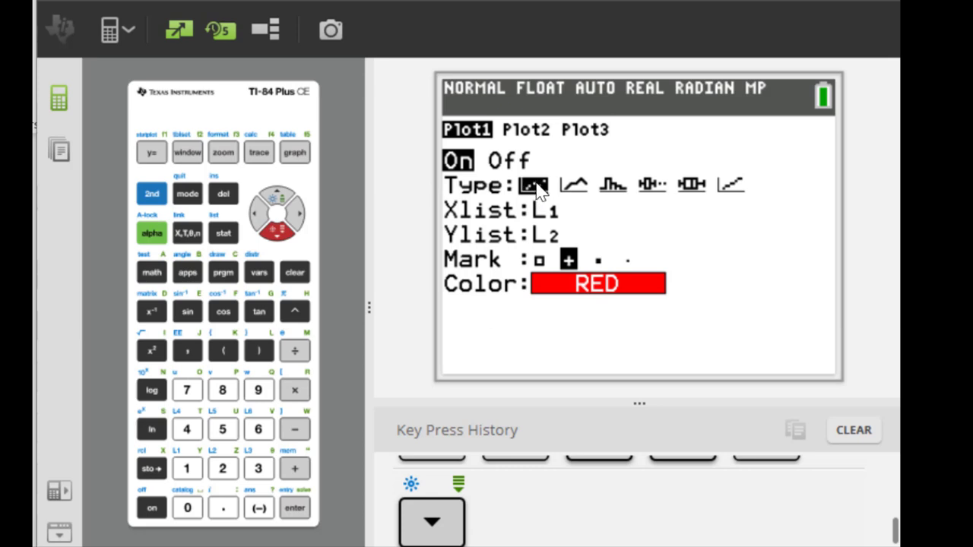
click(295, 508)
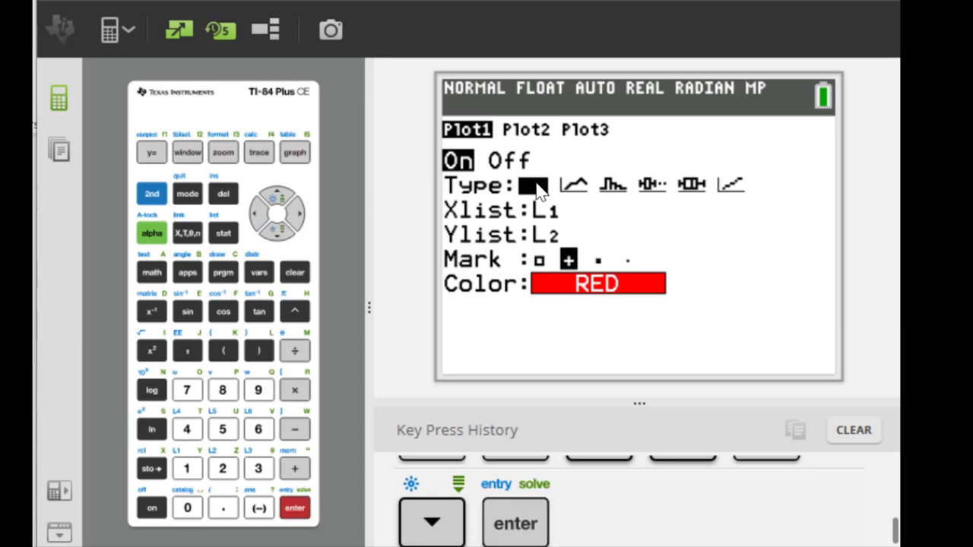
click(432, 523)
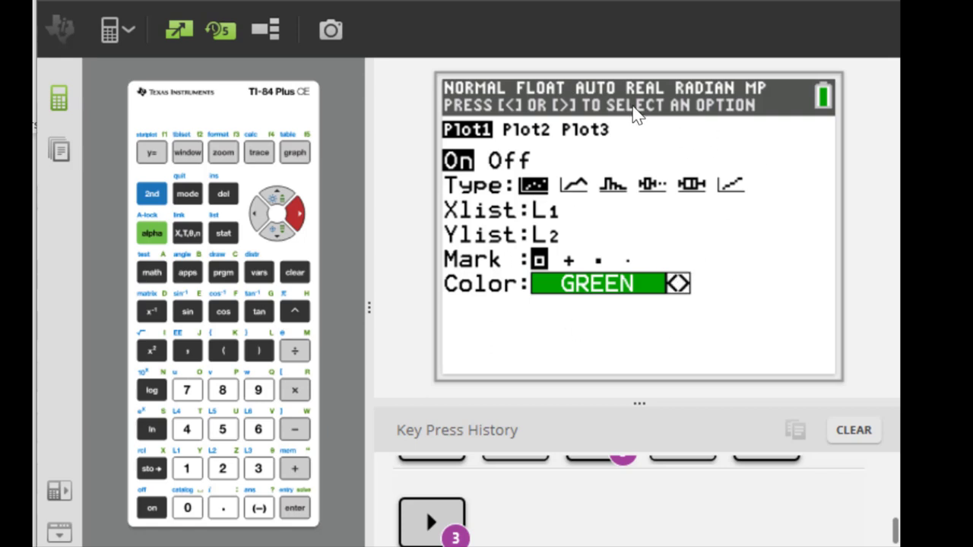
mouse_move(510, 271)
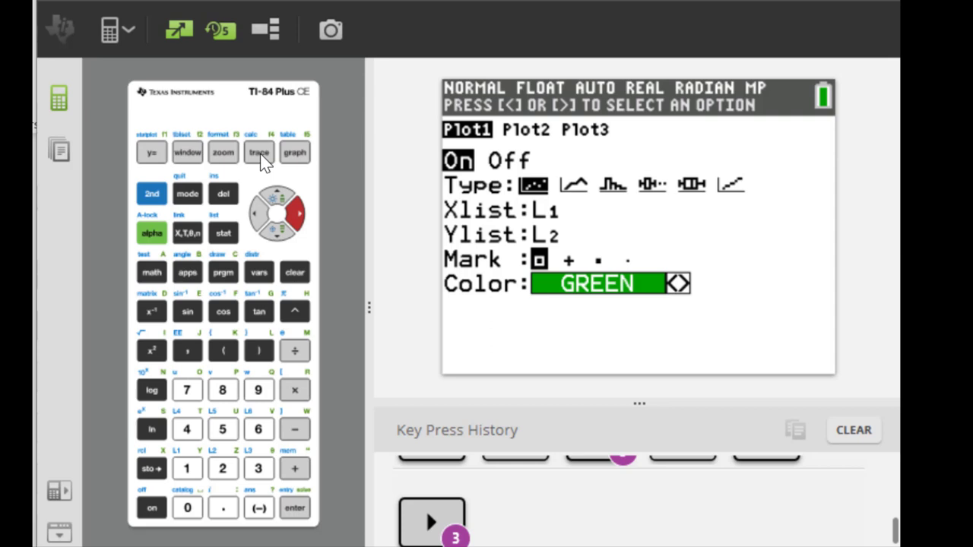
mouse_move(243, 176)
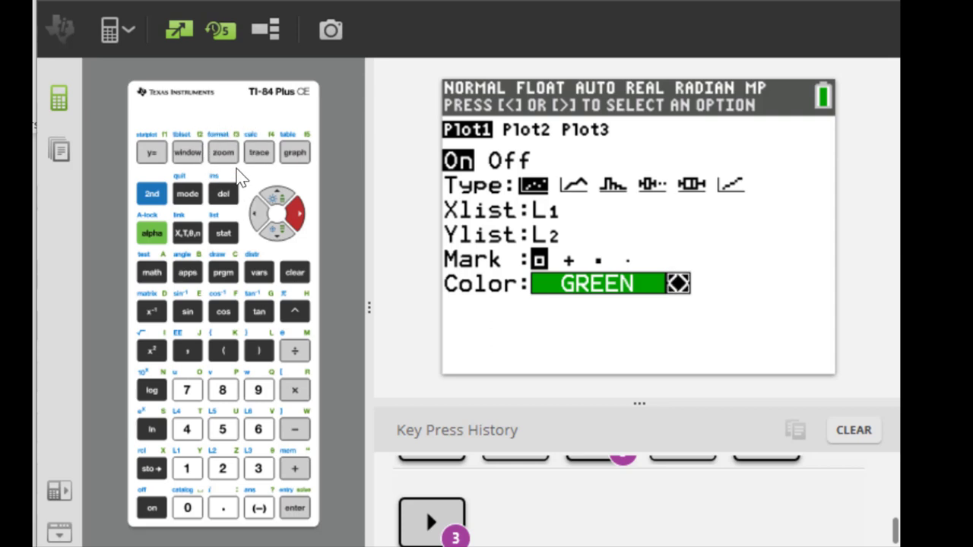
mouse_move(228, 175)
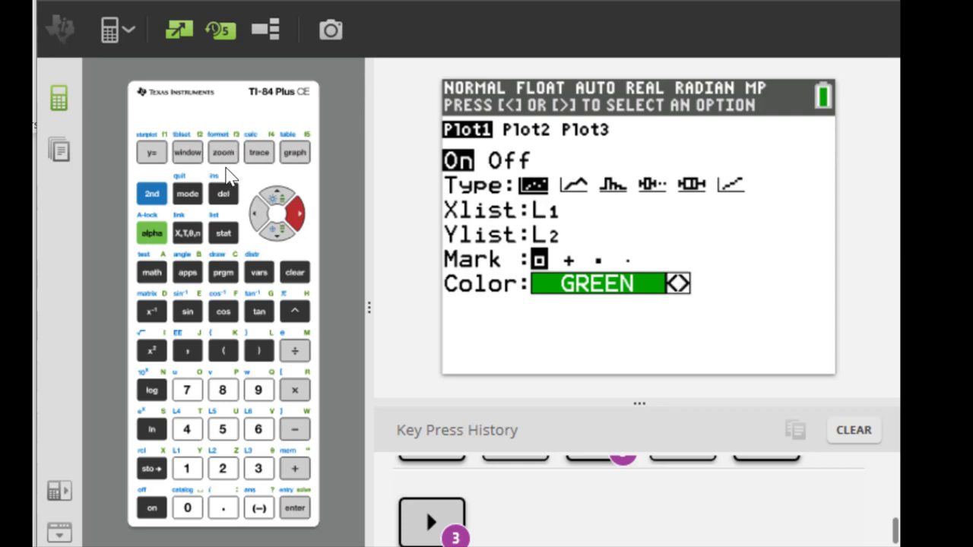
- Draw the six L1–L2 points as green squares using ZoomStat from the ZOOM menu
click(222, 152)
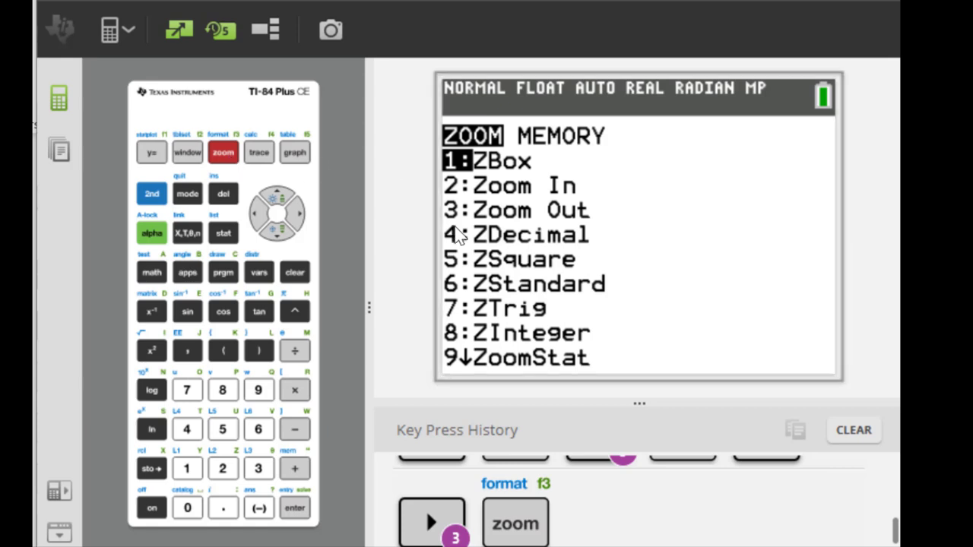
mouse_move(465, 363)
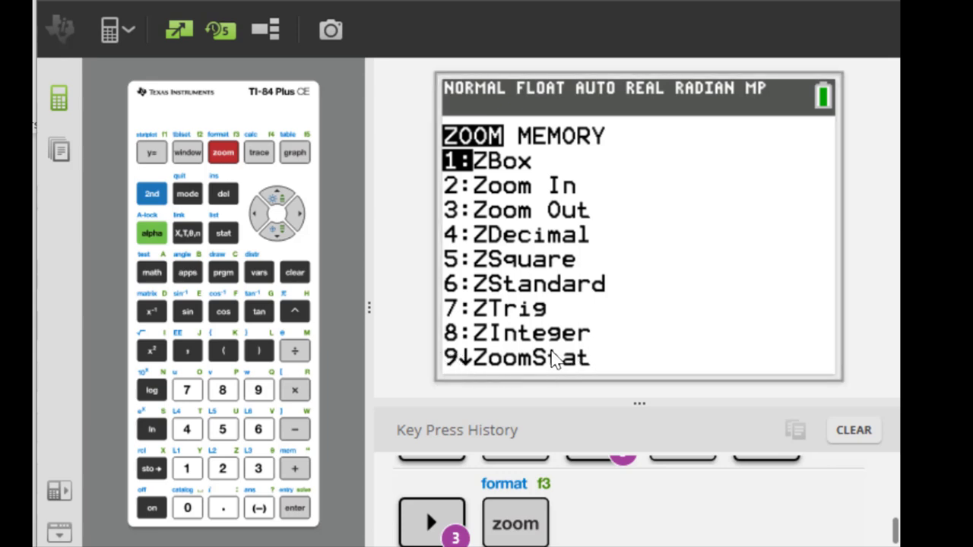
mouse_move(462, 365)
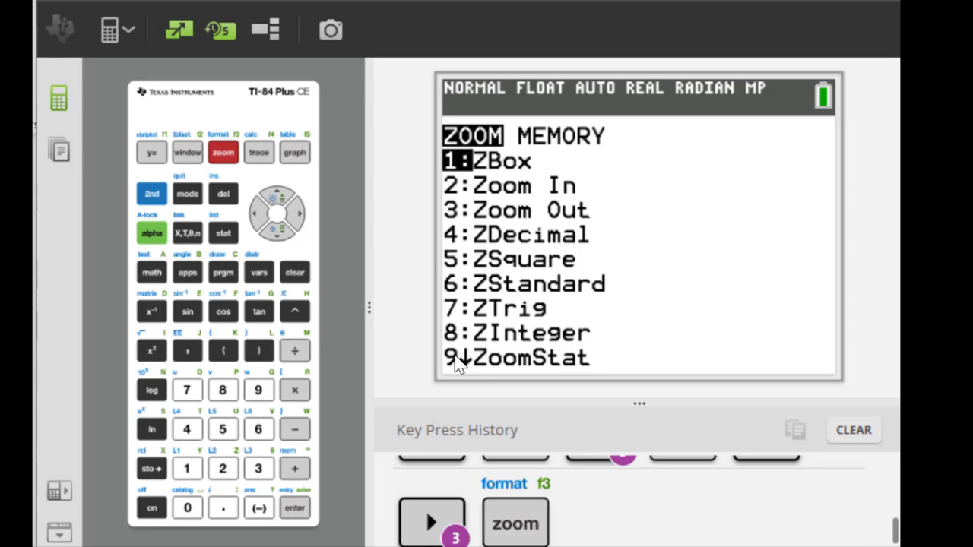
click(258, 390)
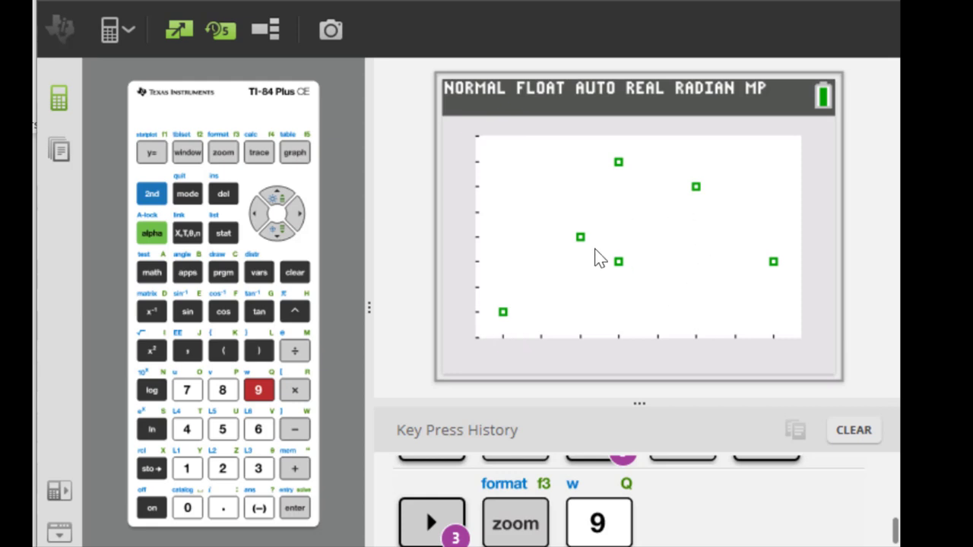
mouse_move(753, 198)
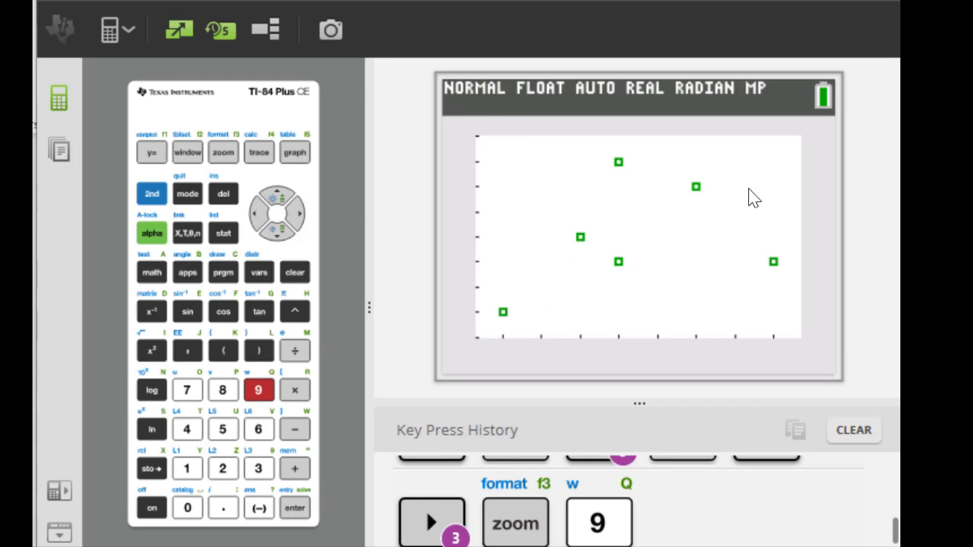
mouse_move(635, 245)
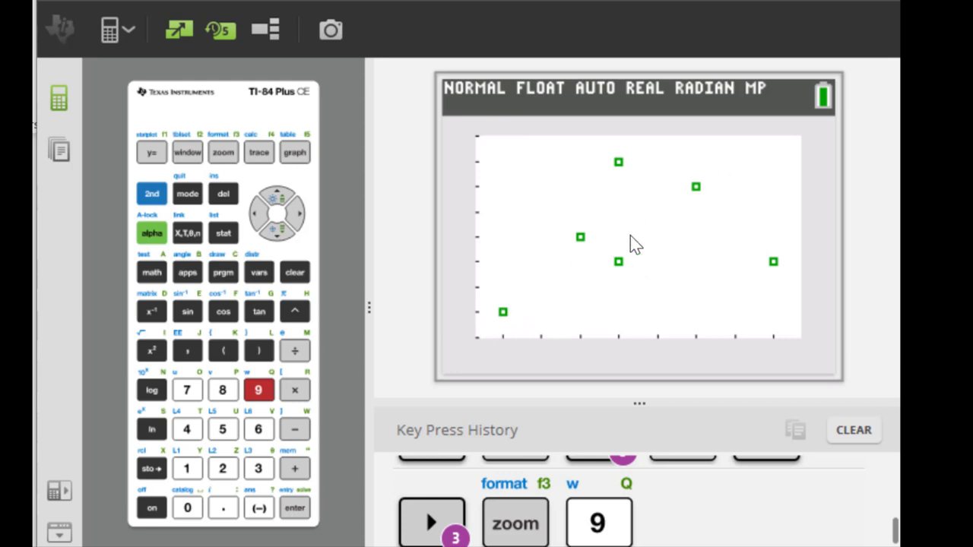